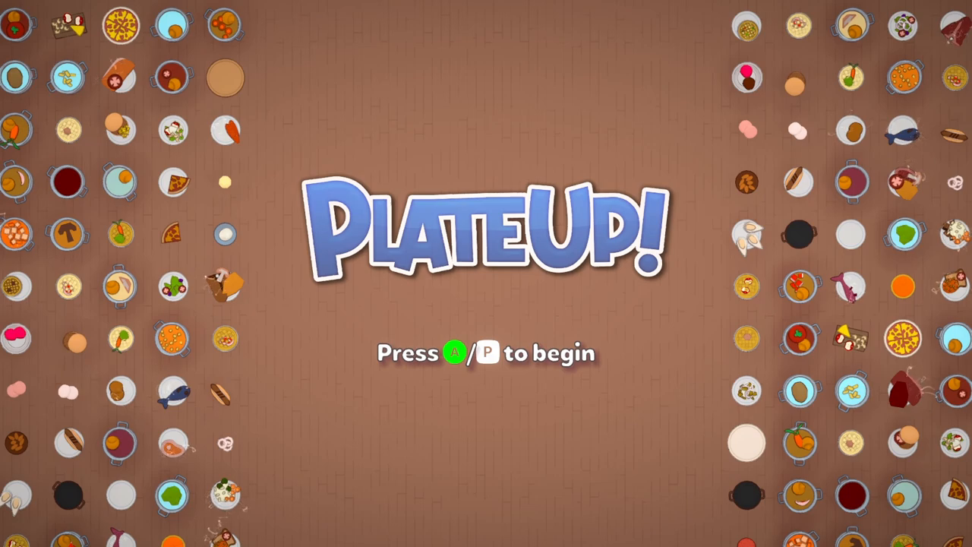
Get past the title screen and start Singleplayer with the junkyard profile
key("enter")
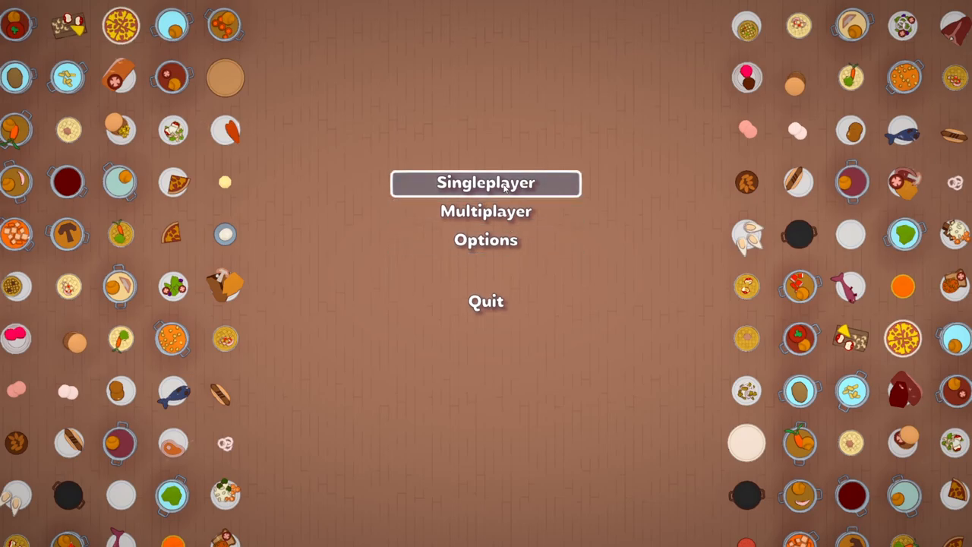
left_click(486, 182)
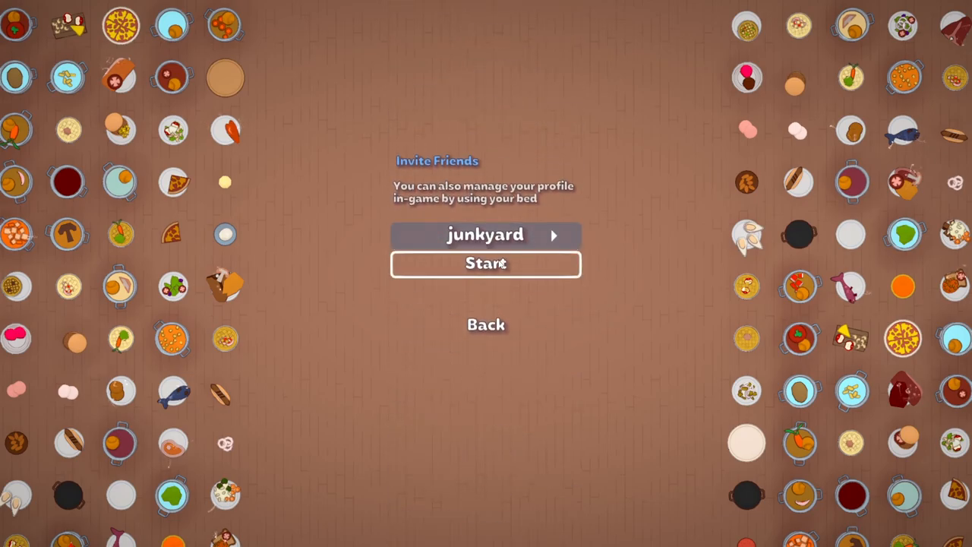
left_click(486, 264)
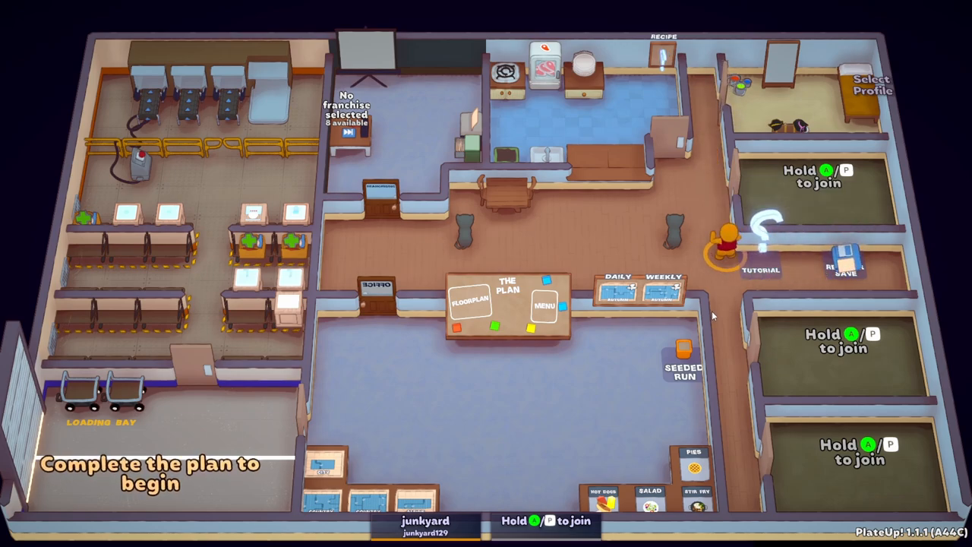
Activate the pizza franchise at the headquarters franchise board
key("Escape")
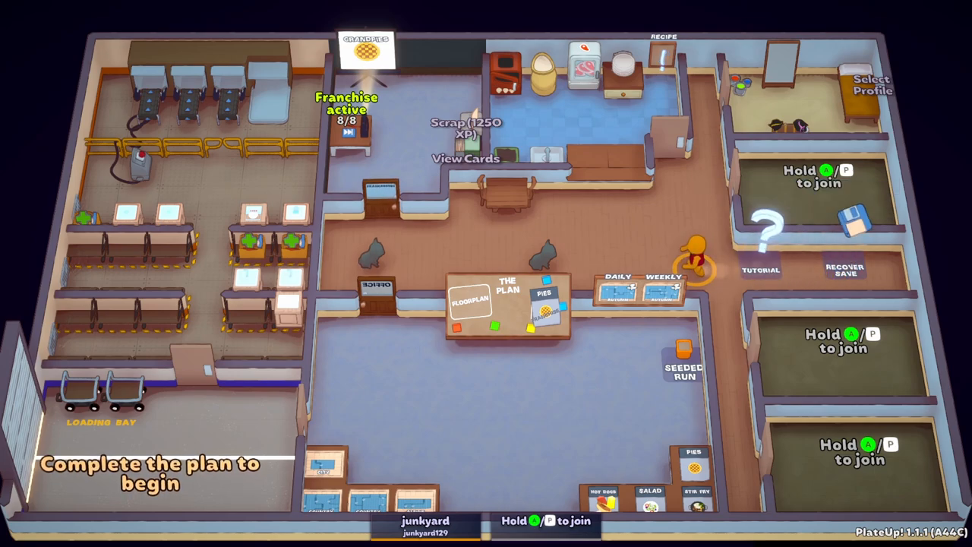
Quit PlateUp! from the pause menu and confirm, returning to the desktop
key("Escape")
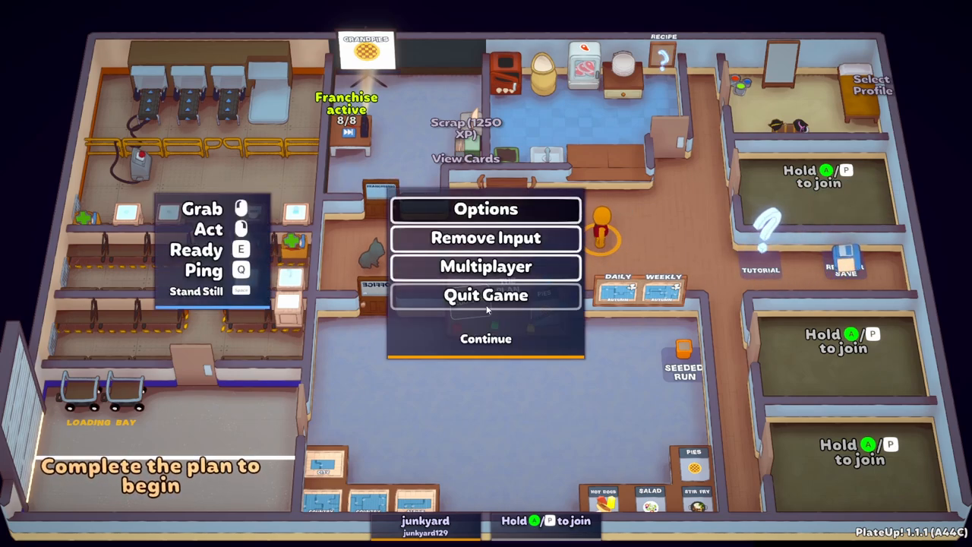
mouse_move(486, 304)
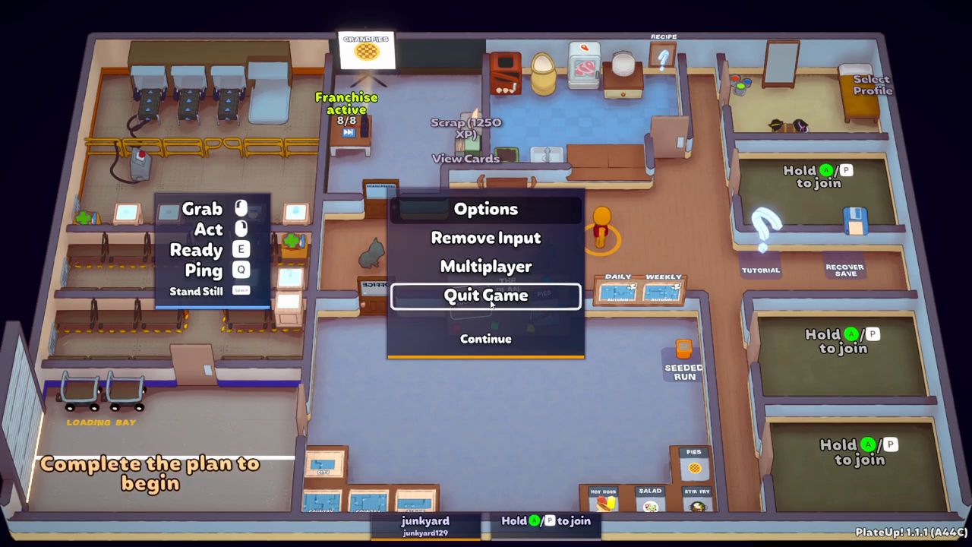
left_click(486, 295)
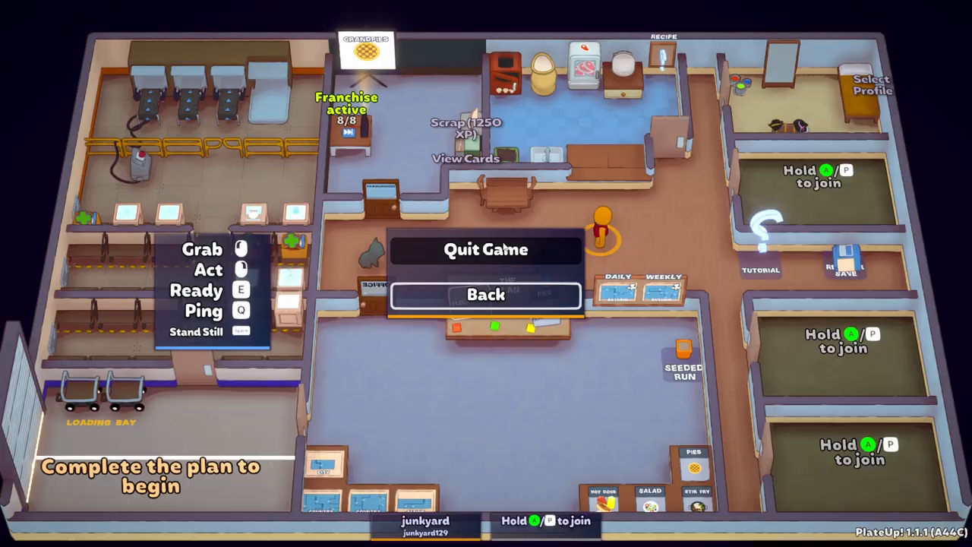
left_click(486, 249)
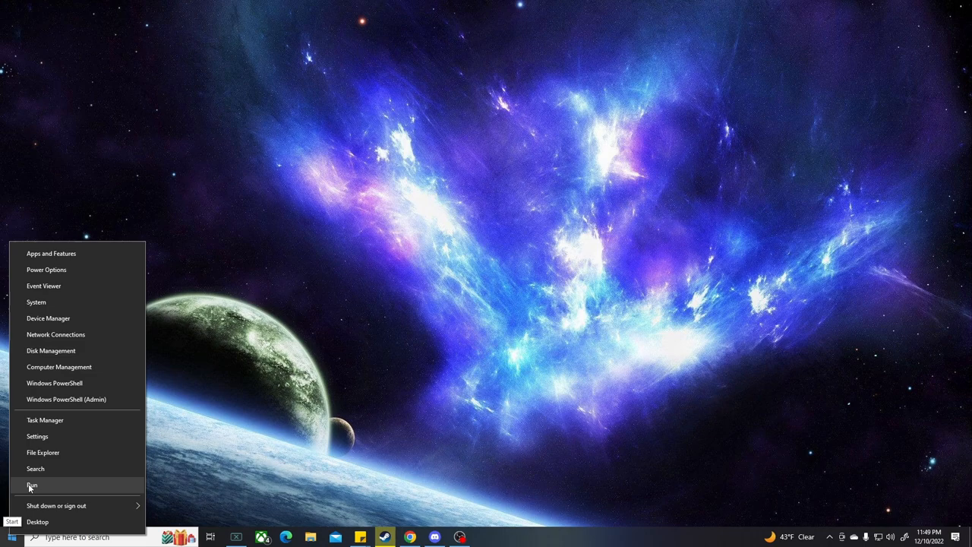
Launch File Explorer from the Start button and go to AppData\Roaming
left_click(31, 480)
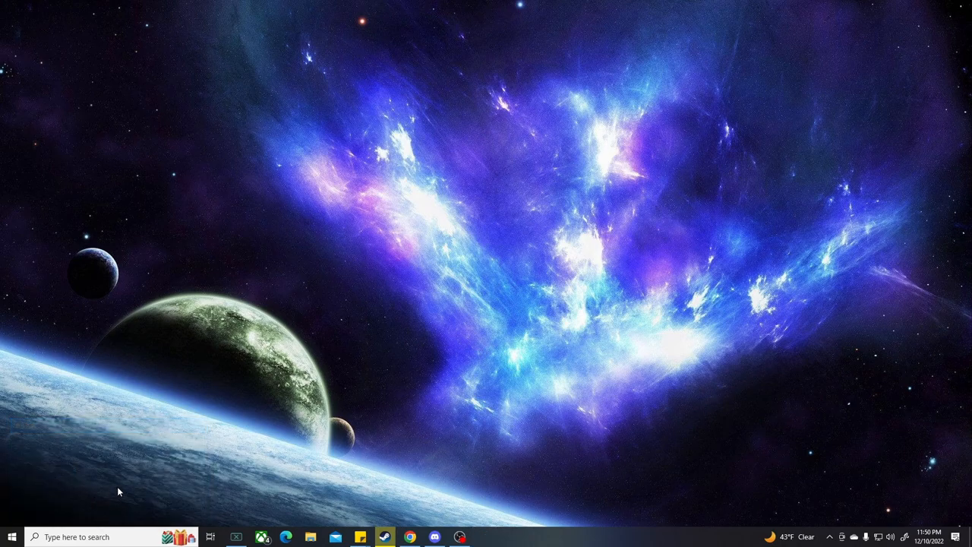
left_click(324, 538)
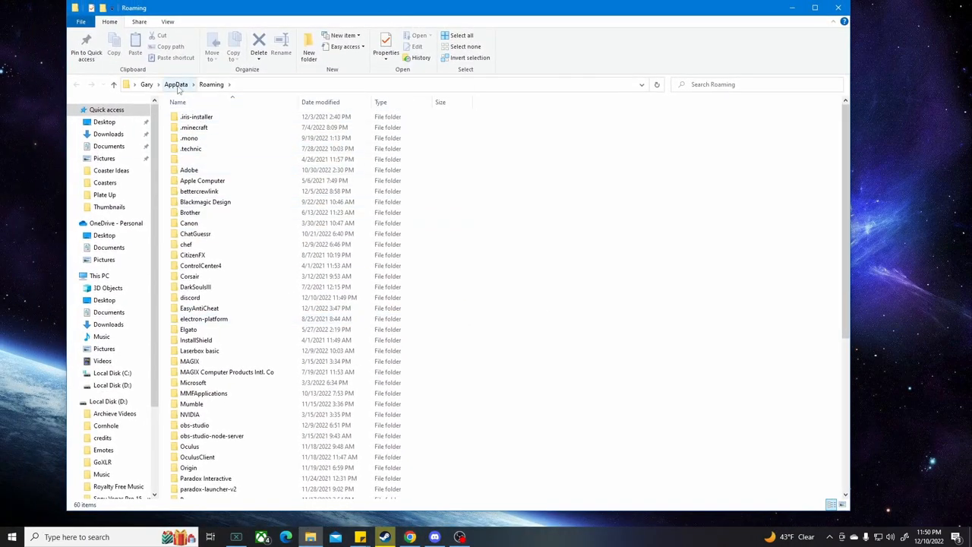
Navigate AppData > LocalLow > It's Happening > PlateUp > Full save folder
left_click(176, 85)
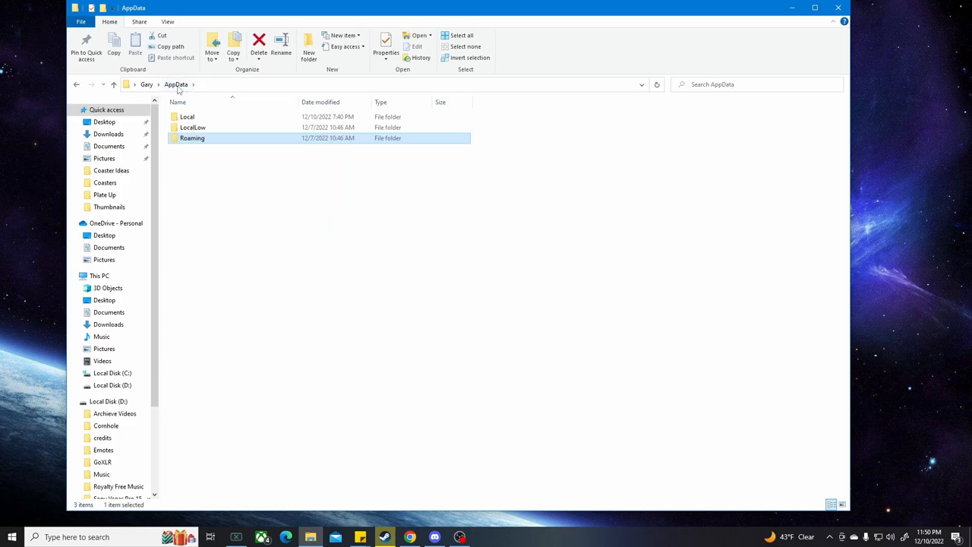
mouse_move(216, 130)
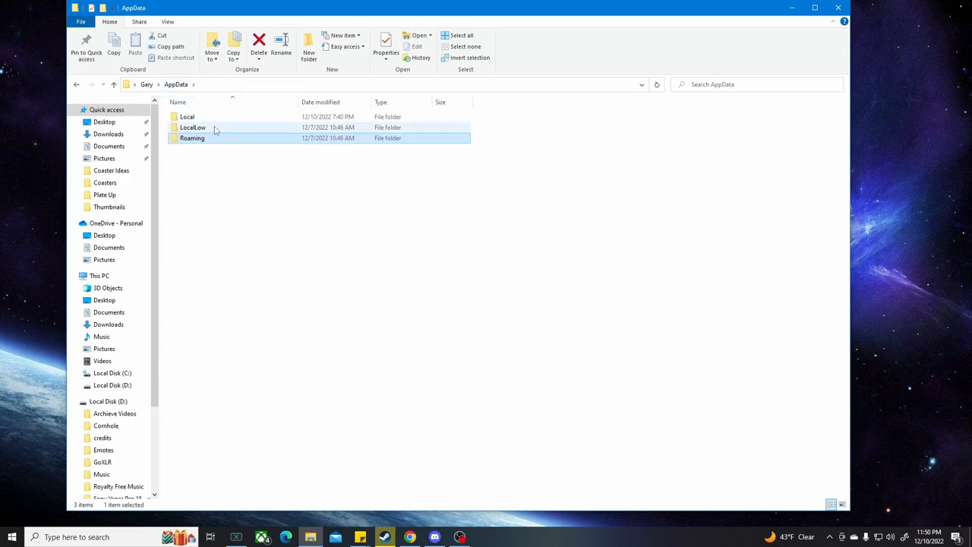
double_click(191, 128)
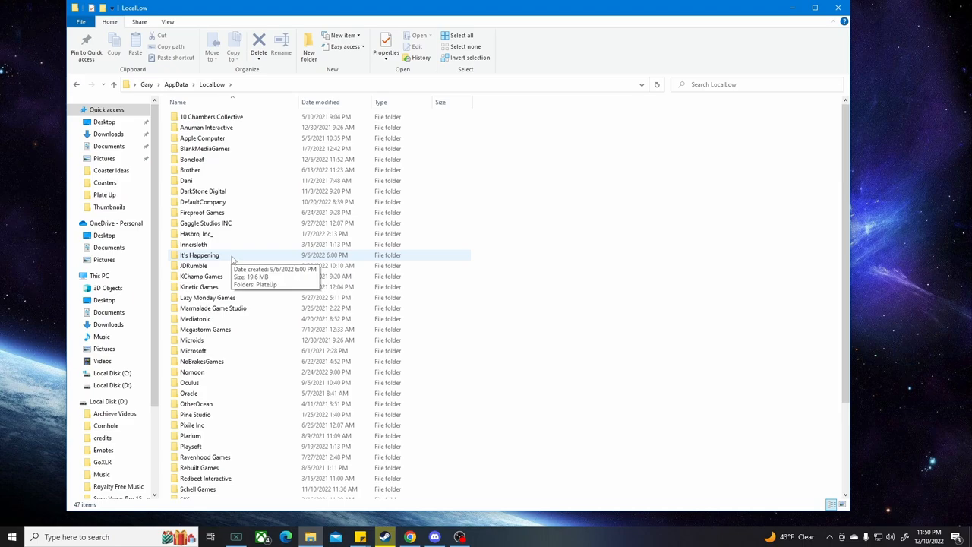
double_click(201, 255)
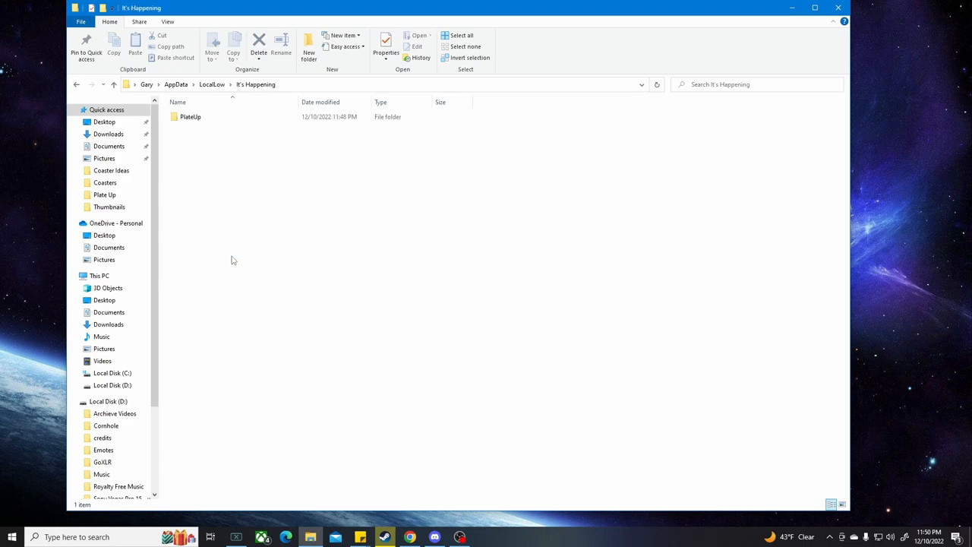
left_click(190, 116)
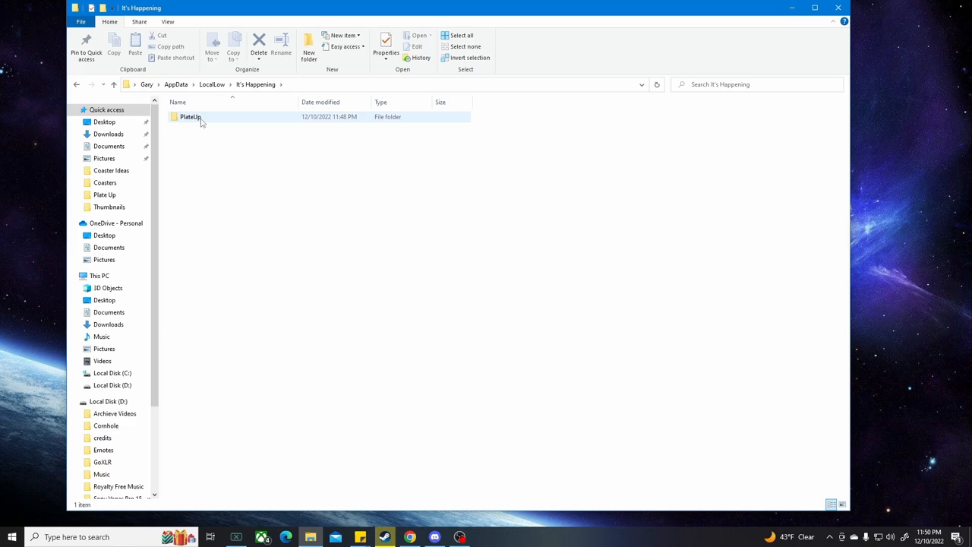
double_click(189, 116)
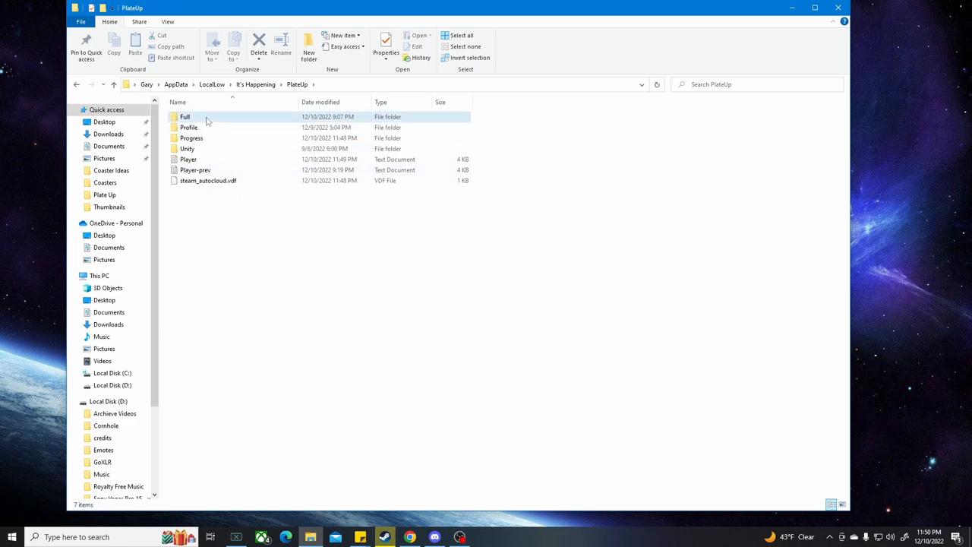
double_click(185, 115)
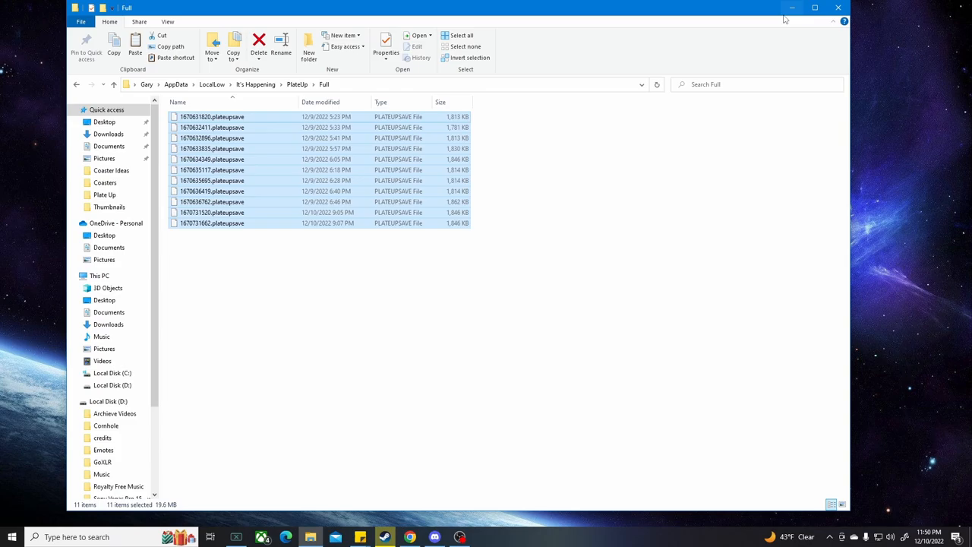
Switch to the desktop PlateUp backup and open the Solo Run folder of save files
left_click(837, 6)
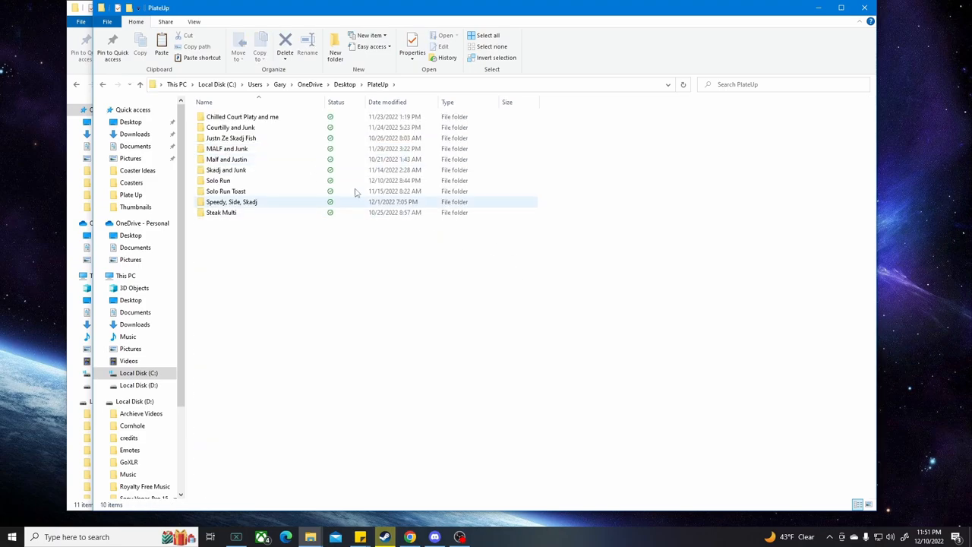
mouse_move(231, 182)
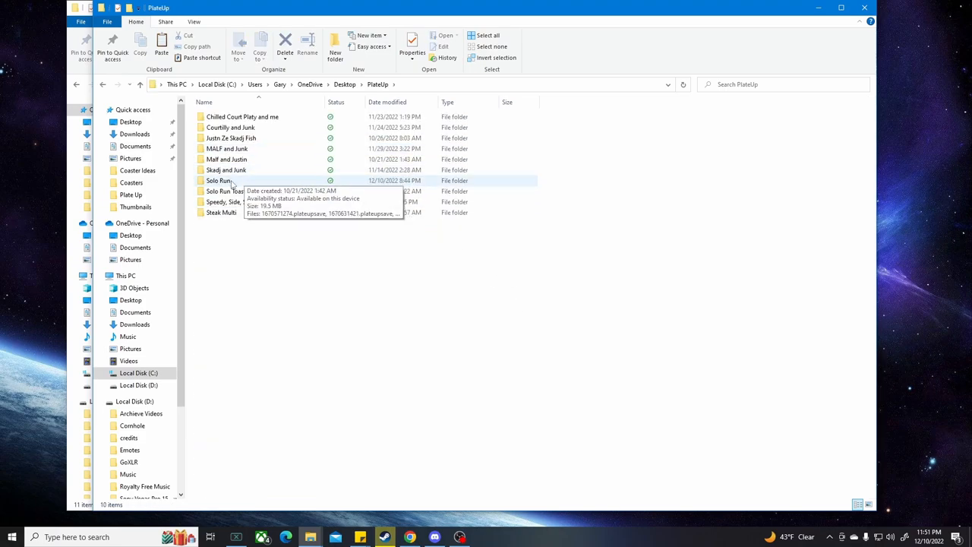
double_click(218, 179)
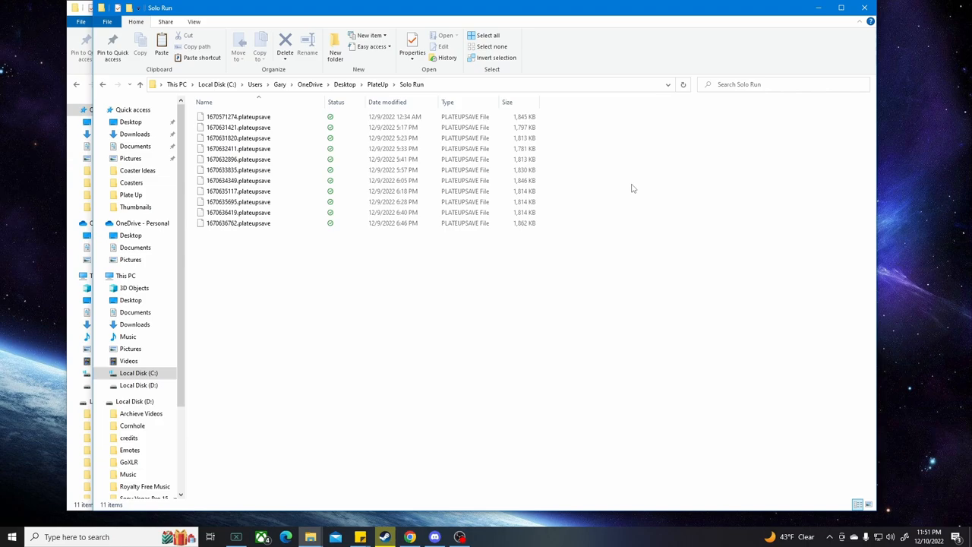
mouse_move(490, 398)
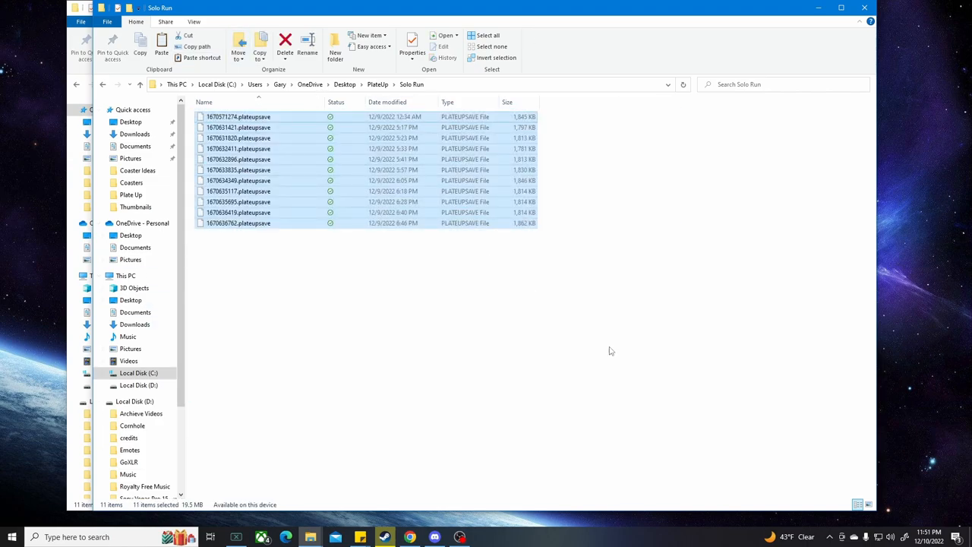
left_click(282, 44)
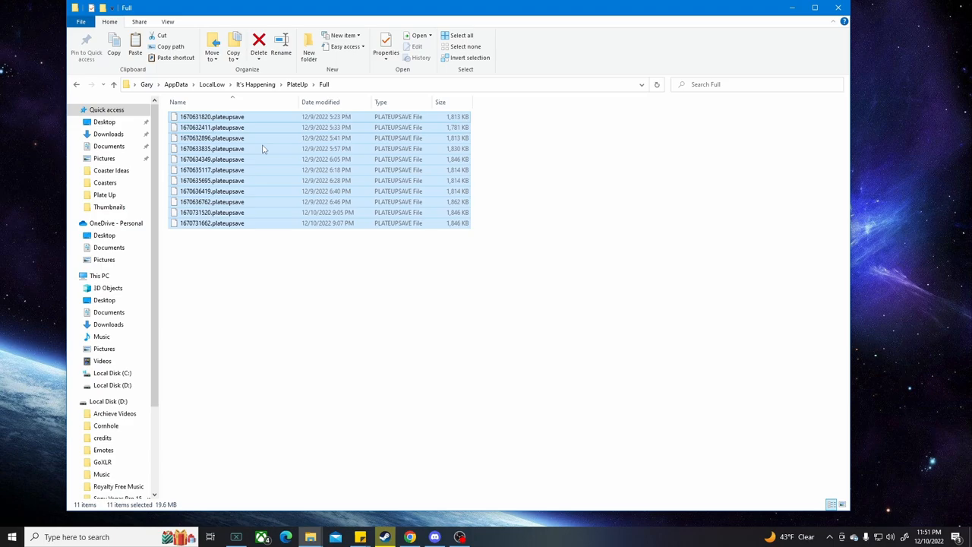
mouse_move(432, 310)
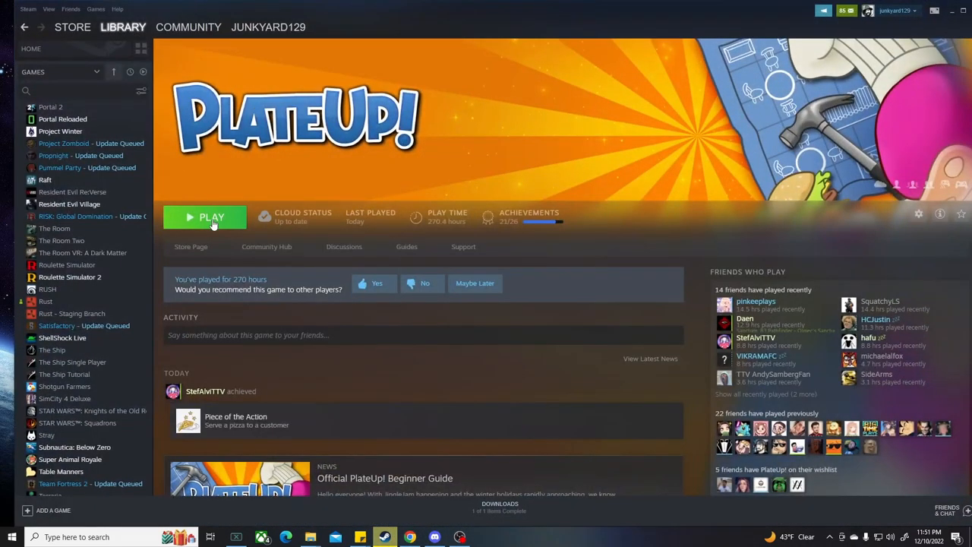
Launch PlateUp! from Steam, start Singleplayer with the junkyard profile, and pause on Overtime Day 6
left_click(212, 218)
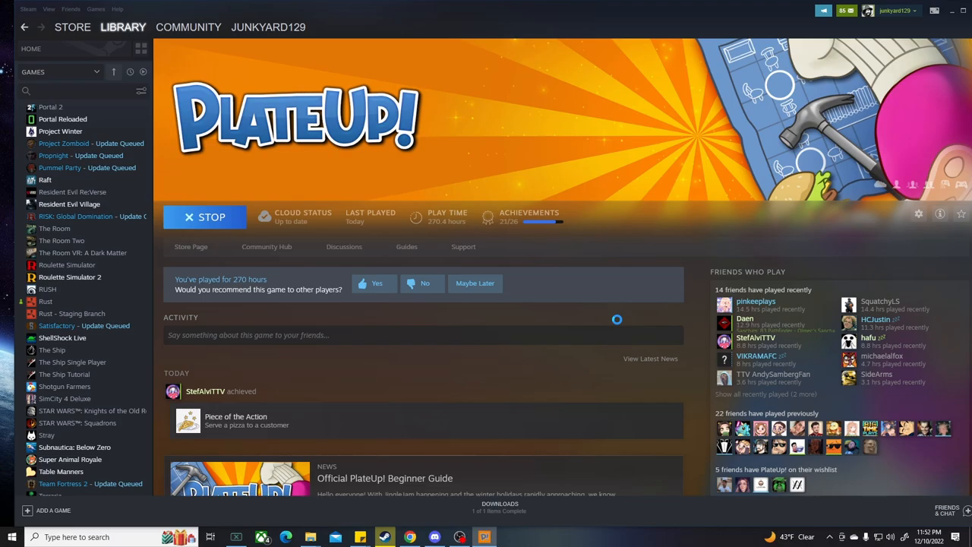
left_click(204, 215)
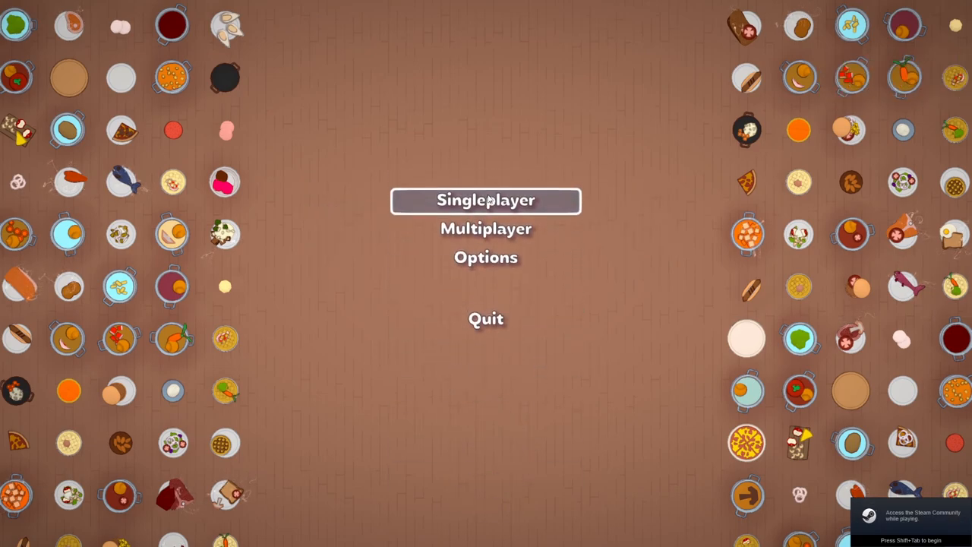
left_click(486, 200)
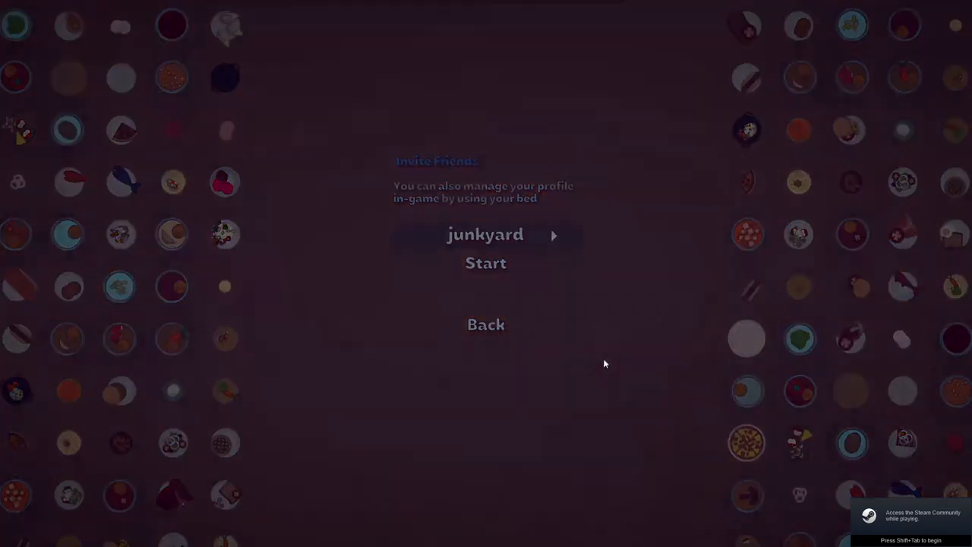
left_click(486, 263)
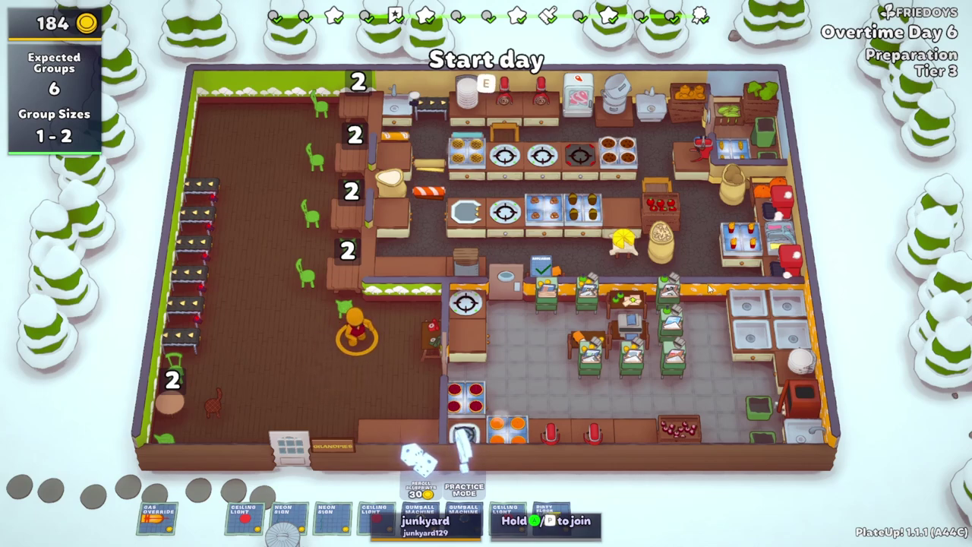
key("Escape")
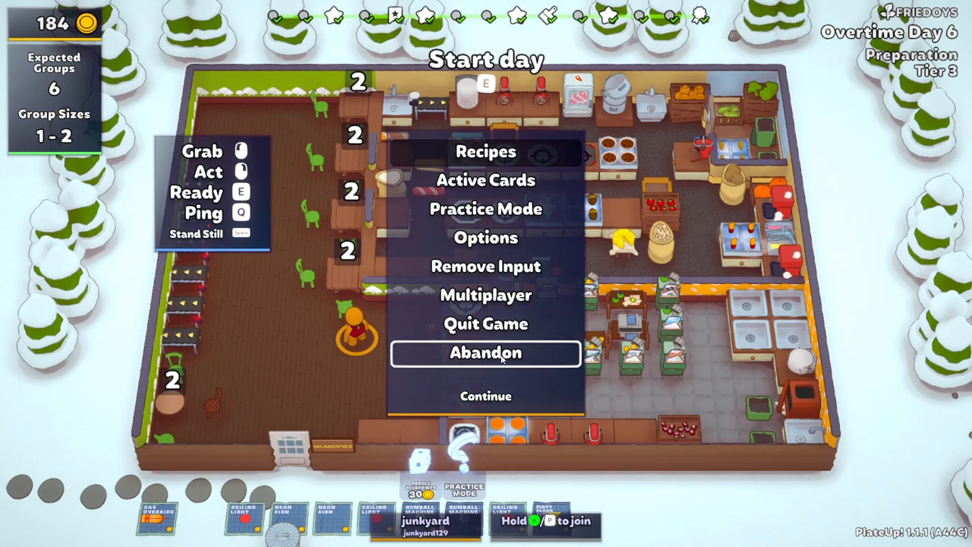
Abandon the Overtime Day 6 run, then quit the game from the headquarters pause menu
left_click(486, 352)
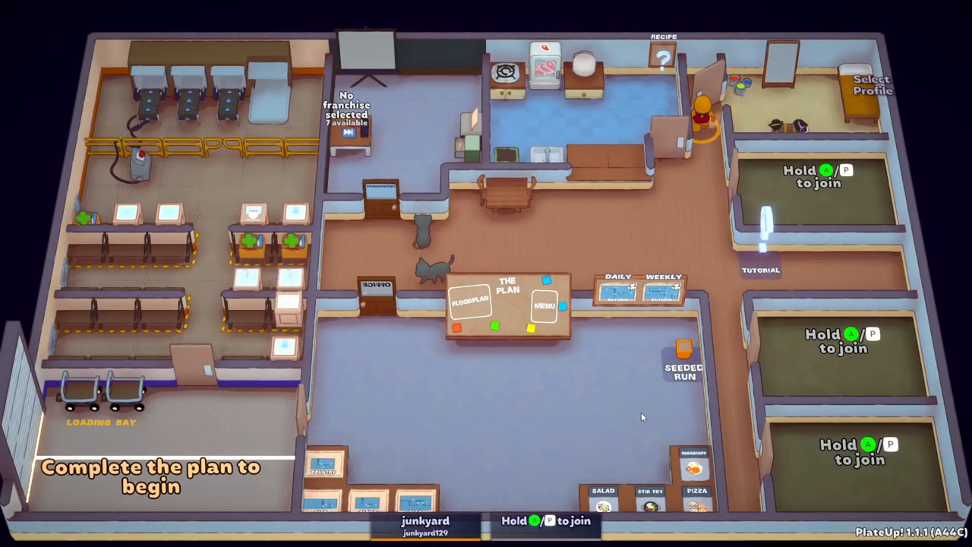
key("Escape")
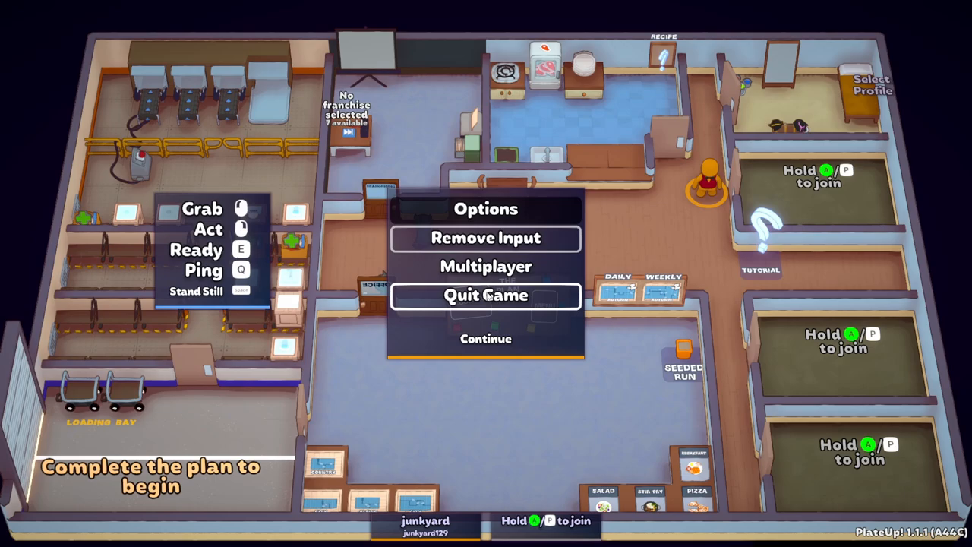
left_click(487, 294)
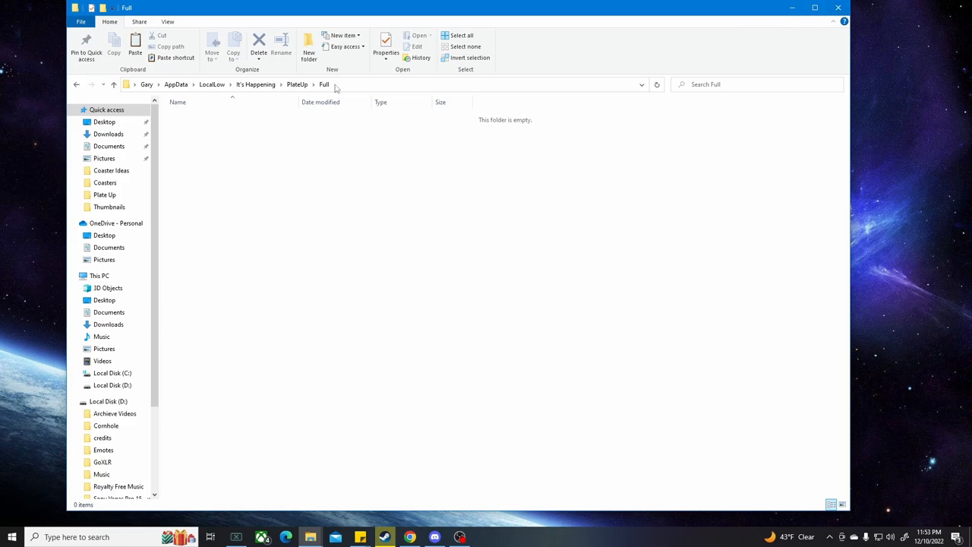
mouse_move(459, 130)
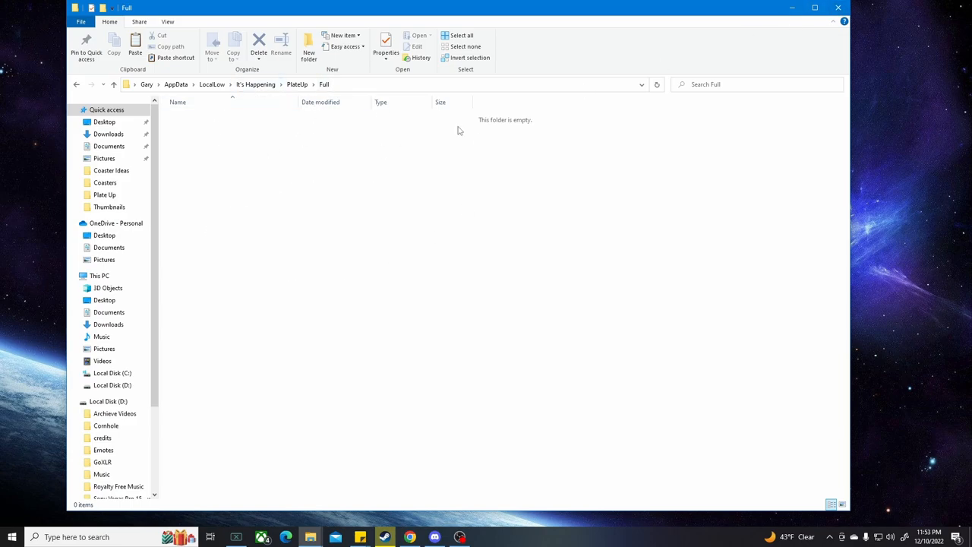
left_click(837, 6)
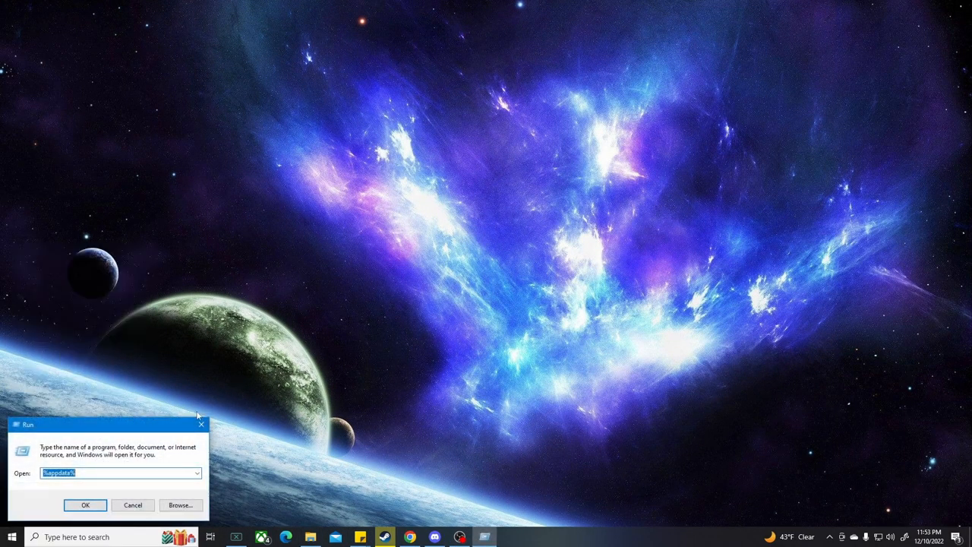
left_click(85, 505)
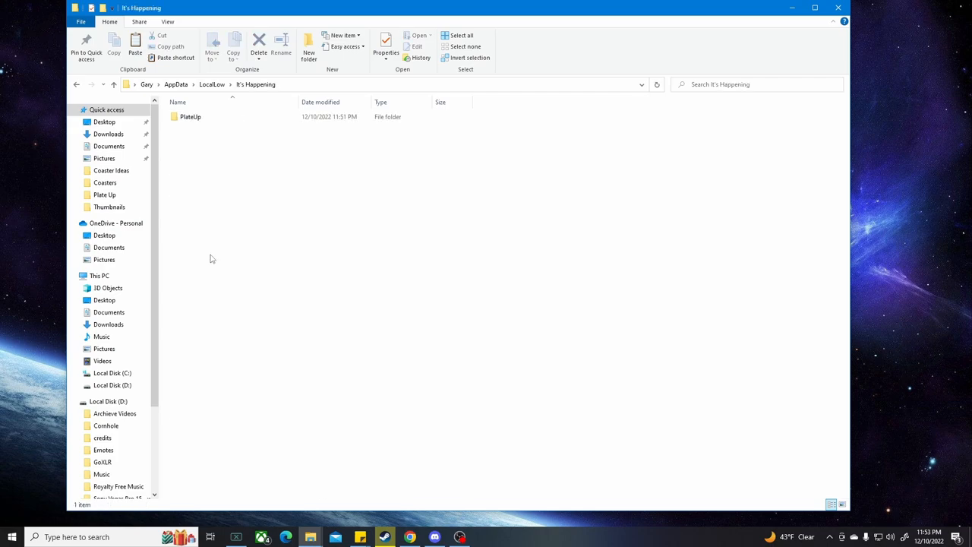
double_click(190, 116)
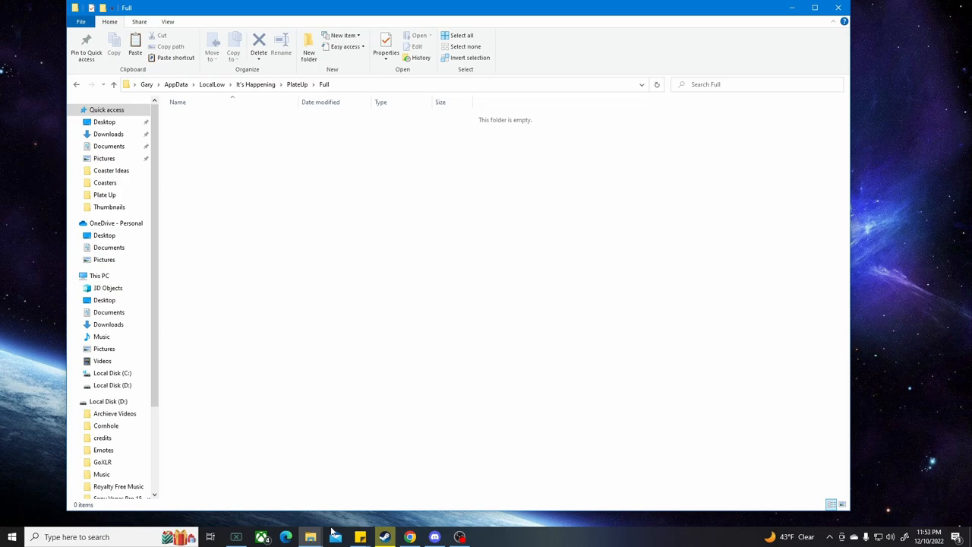
From Explorer's taskbar jump list, open Desktop > PlateUp > Solo Run with its eleven save files
right_click(310, 535)
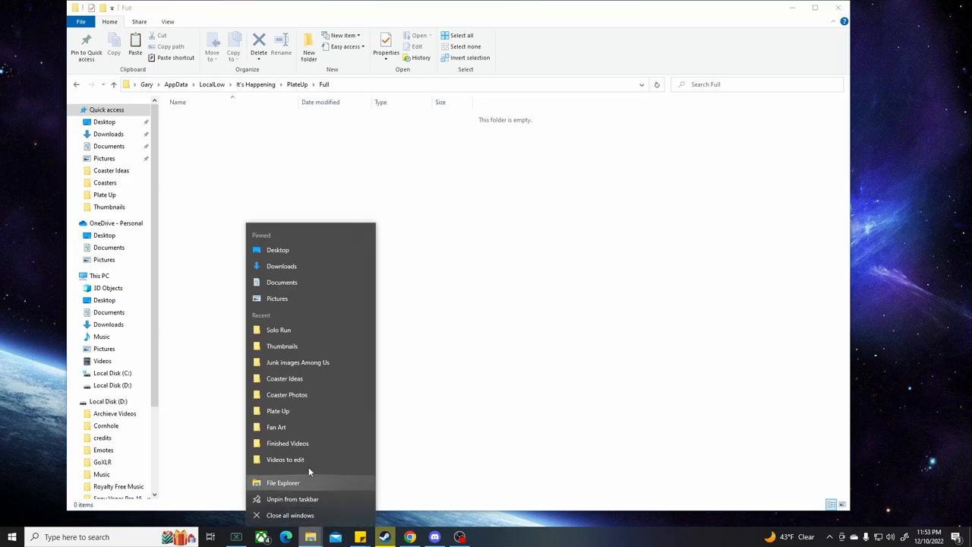
left_click(277, 249)
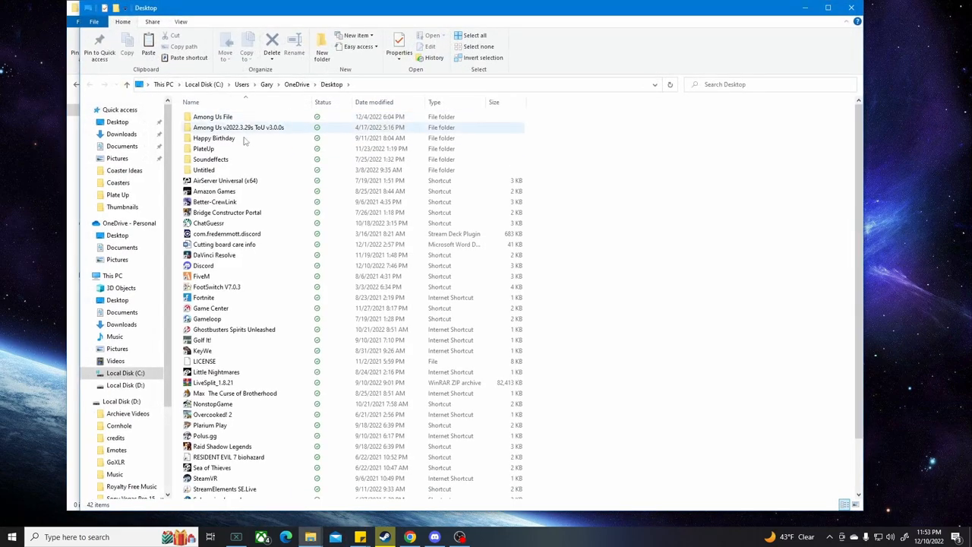
double_click(203, 149)
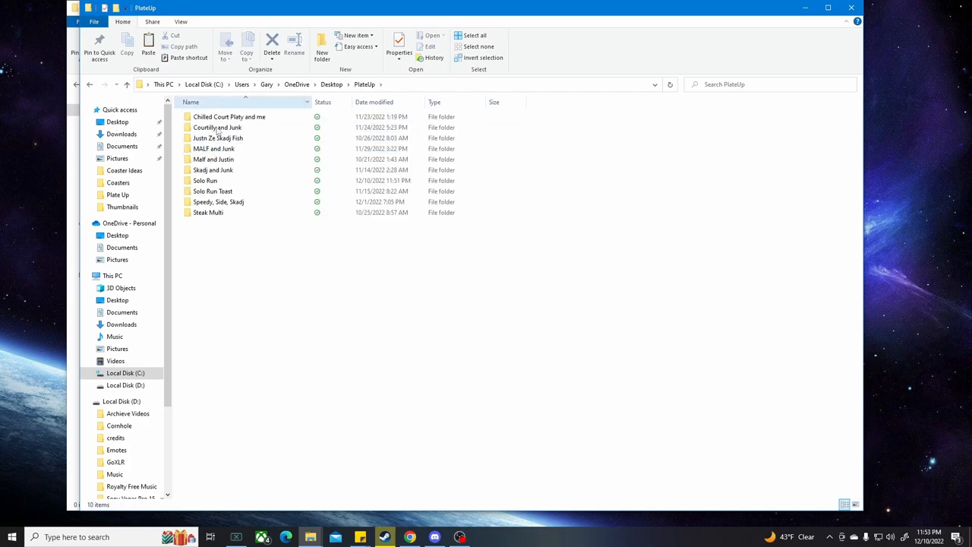
double_click(203, 179)
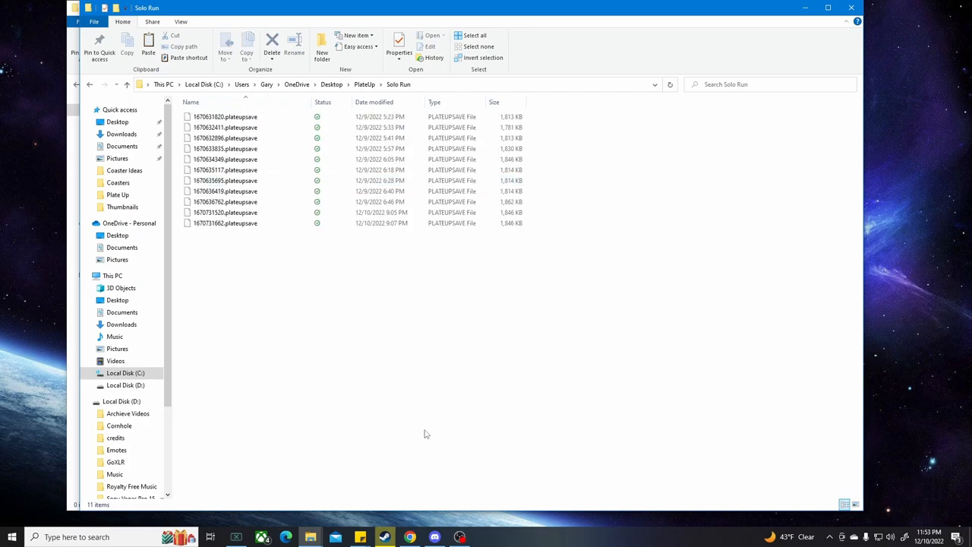
left_click(471, 35)
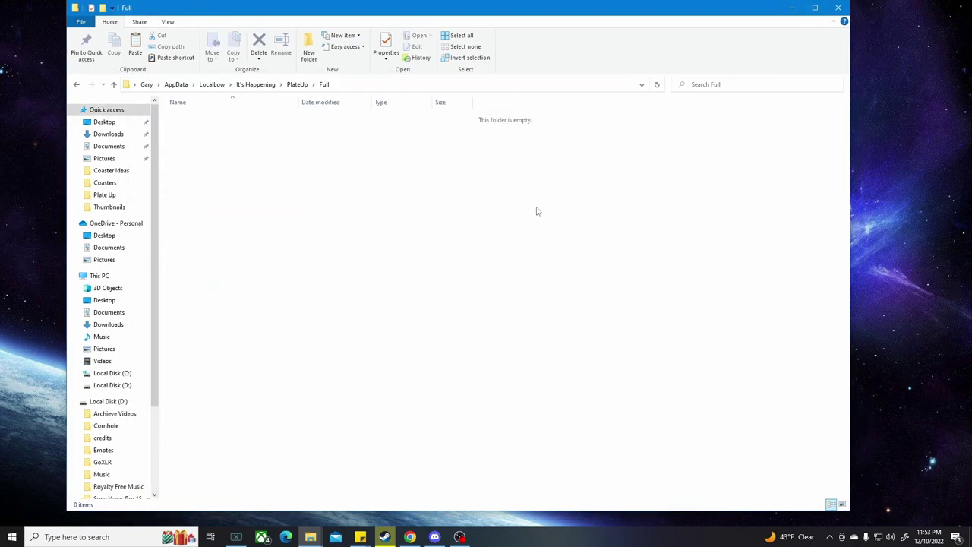
mouse_move(386, 198)
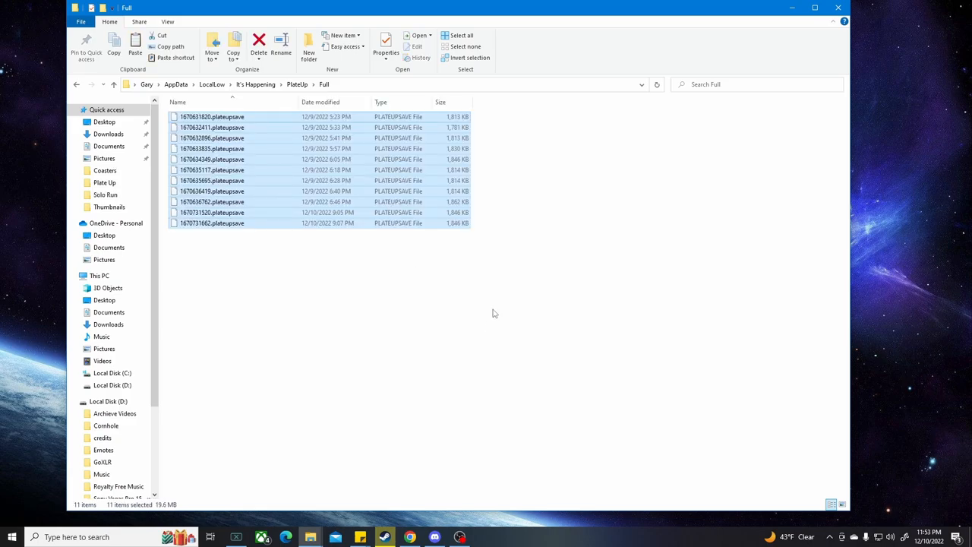
mouse_move(261, 100)
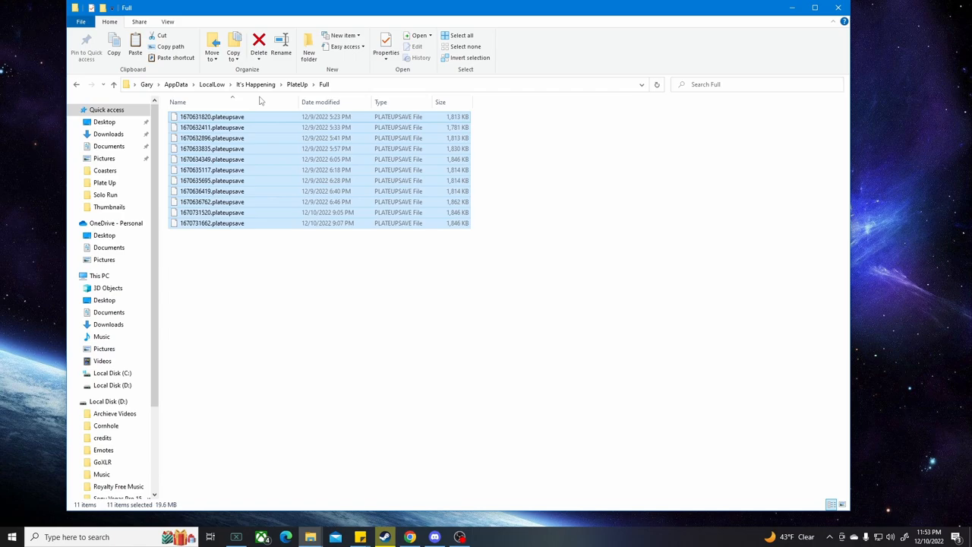
mouse_move(807, 11)
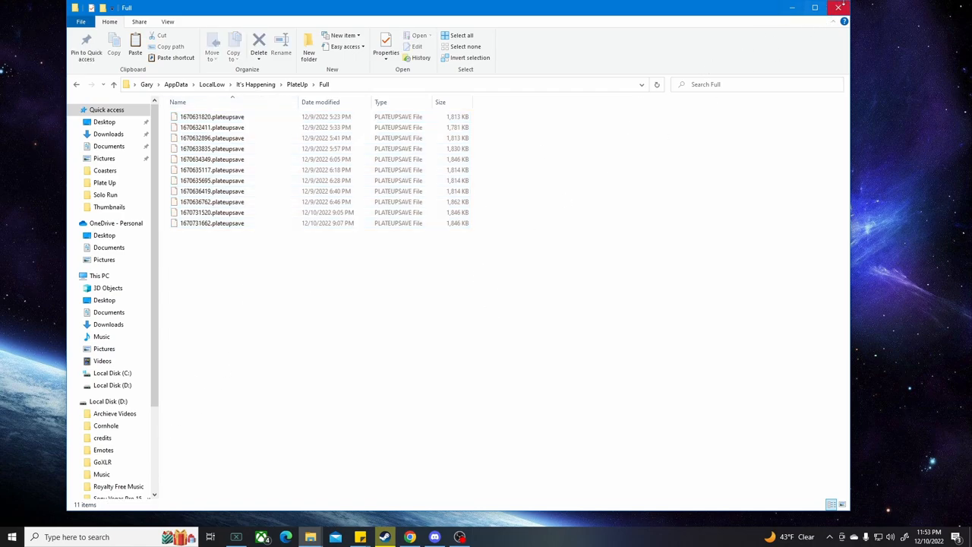
Close File Explorer and relaunch PlateUp! from the Steam library to its main menu
left_click(838, 9)
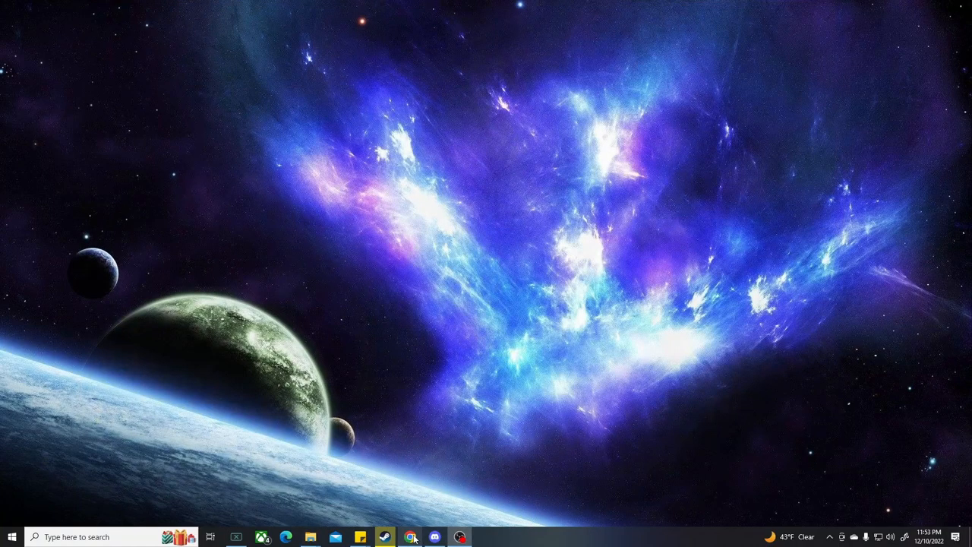
left_click(386, 538)
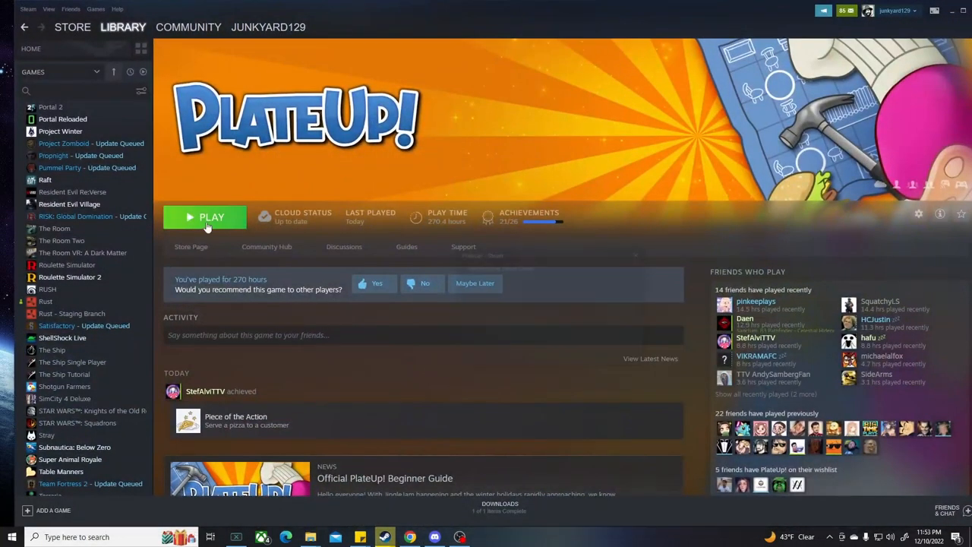
left_click(205, 217)
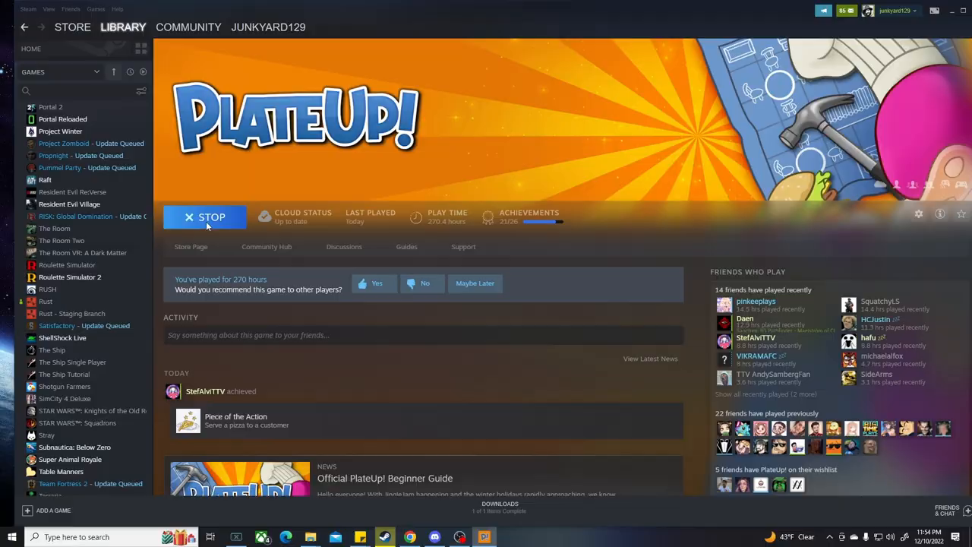
left_click(205, 217)
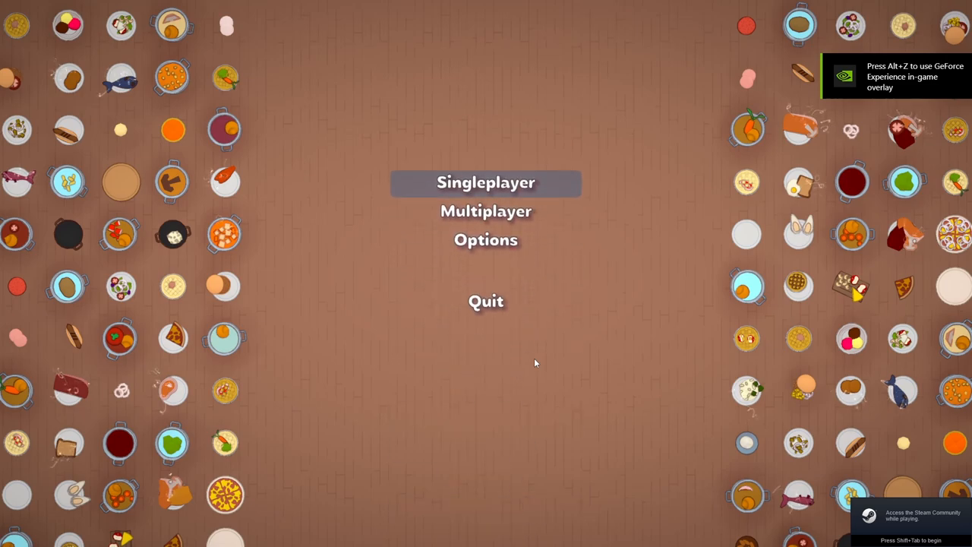
Start singleplayer with the junkyard profile and enter the restored Overtime Day 6 restaurant
left_click(486, 182)
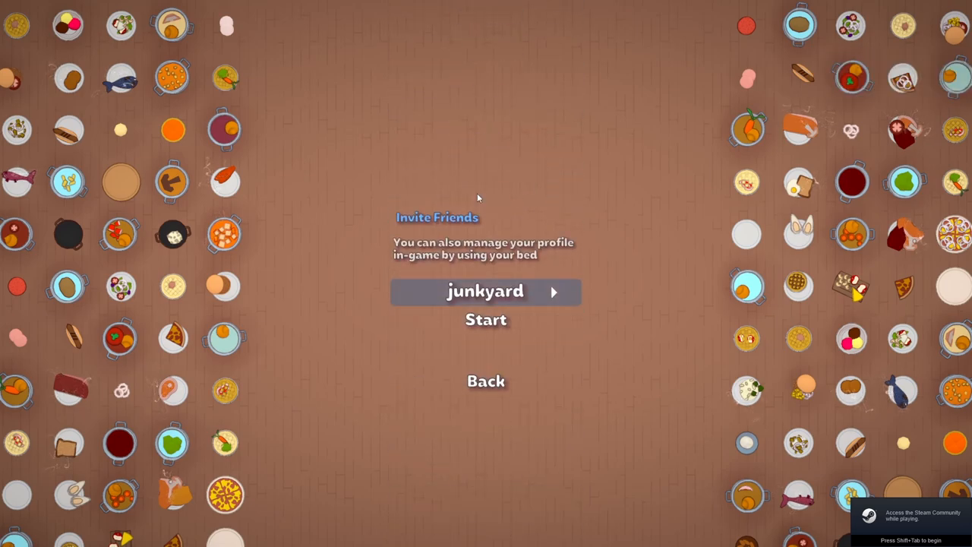
left_click(486, 319)
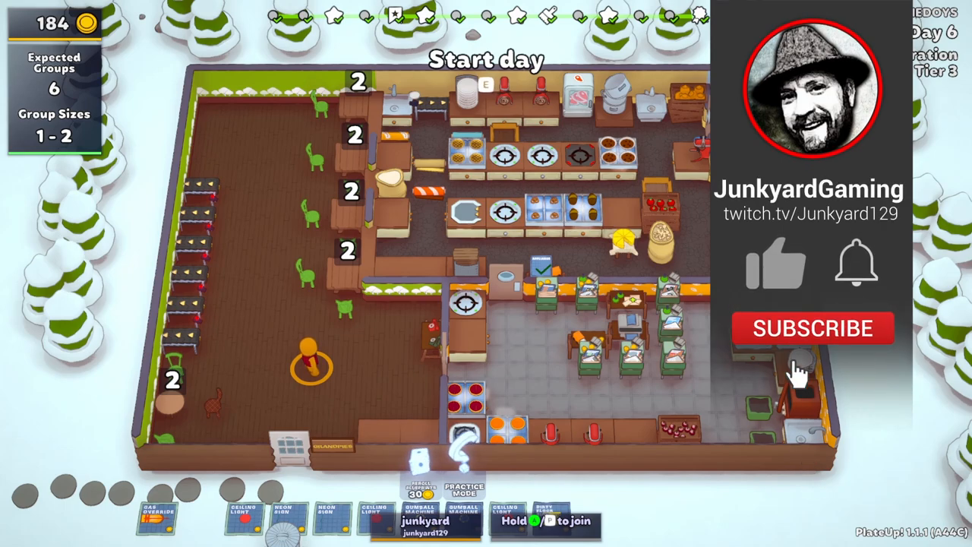
left_click(814, 328)
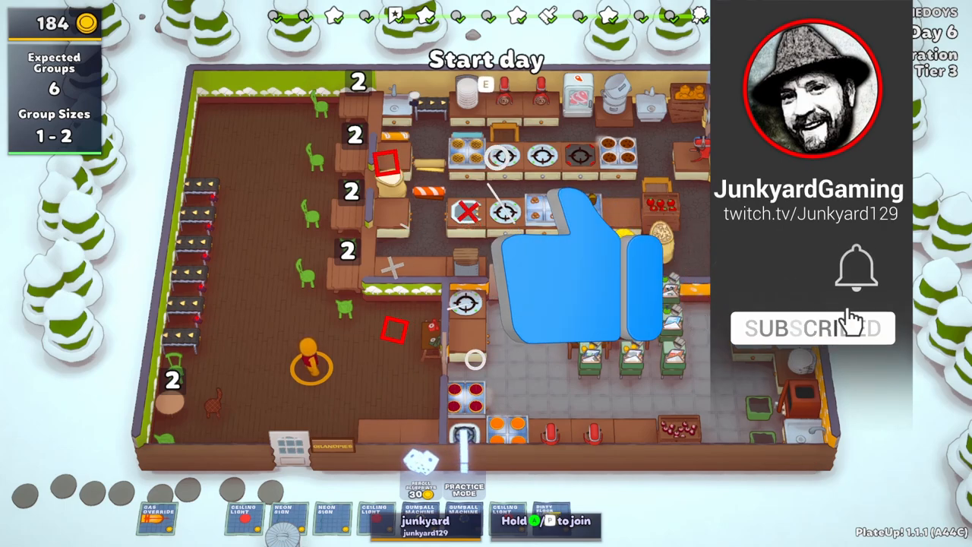